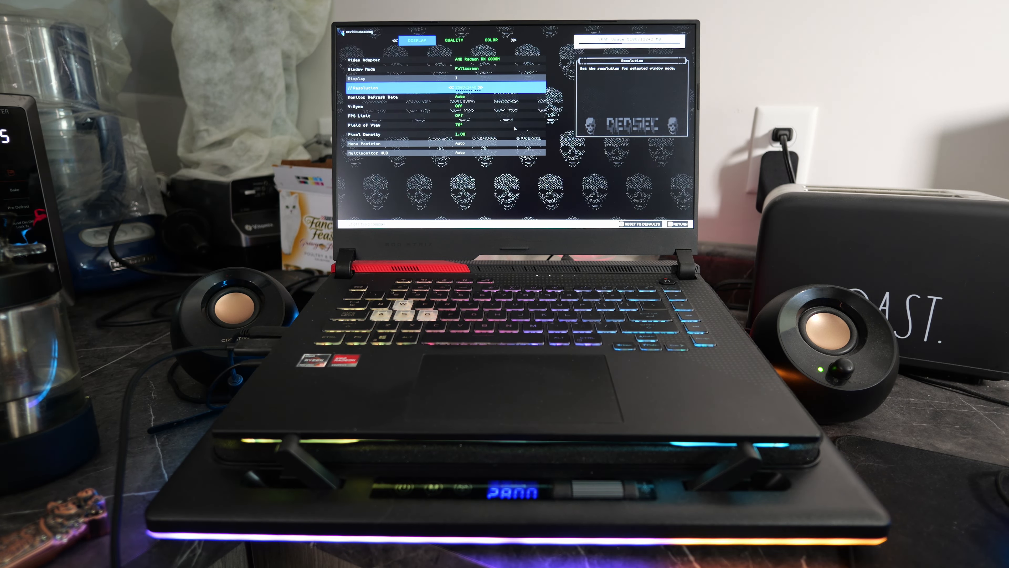
# Keep the display at 2560x1440 fullscreen and move to the Quality settings page.
pyautogui.press('down')
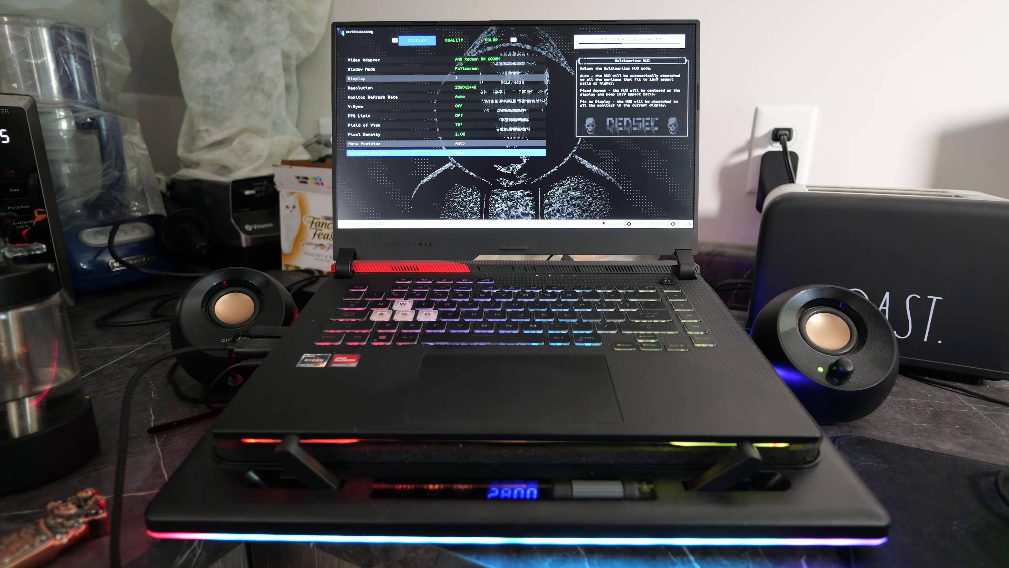
pyautogui.click(453, 40)
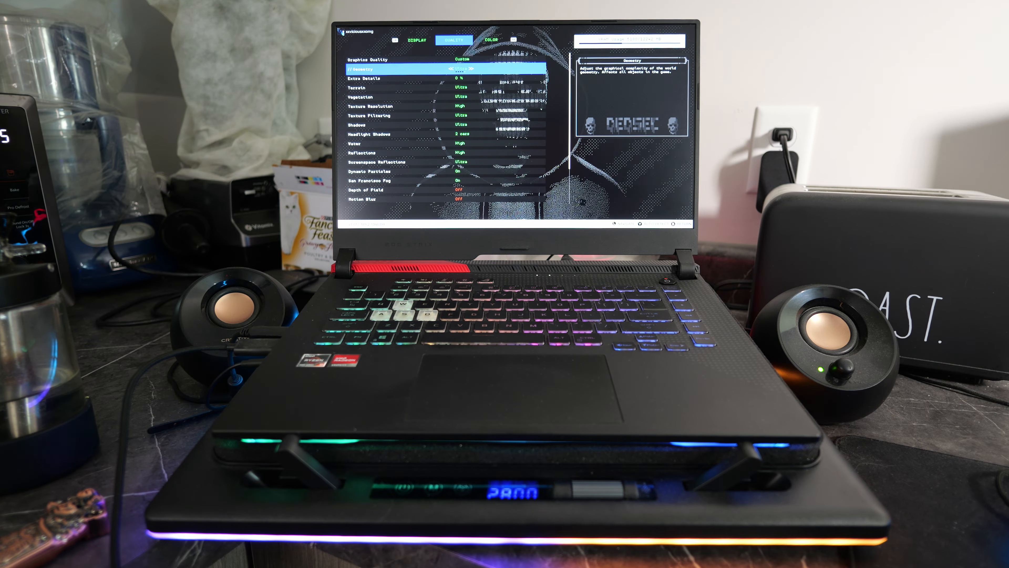